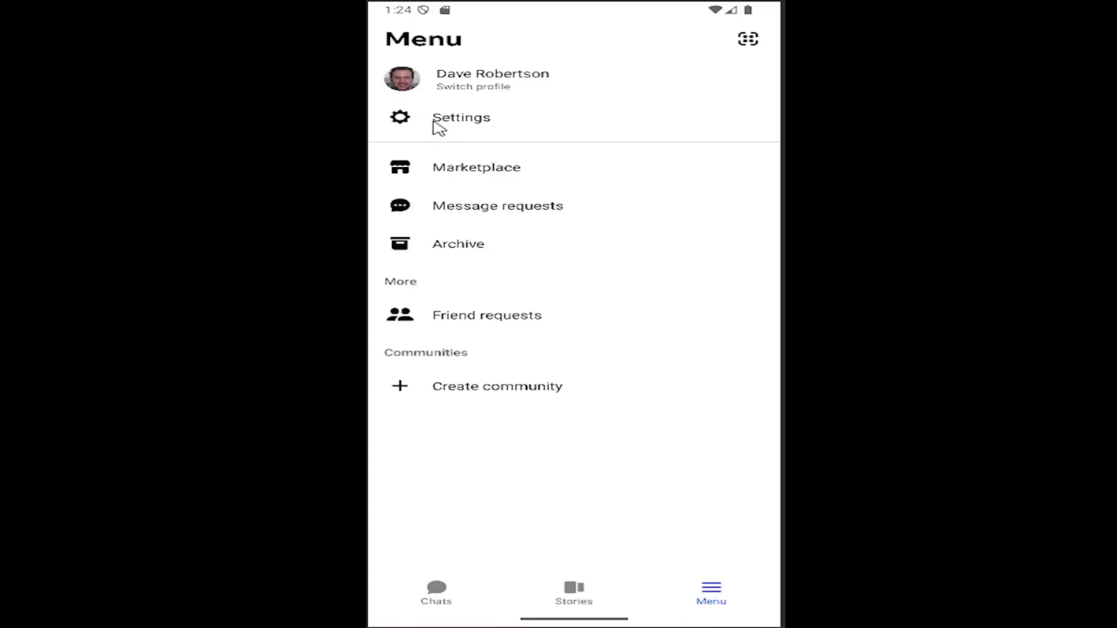
mouse_move(434, 93)
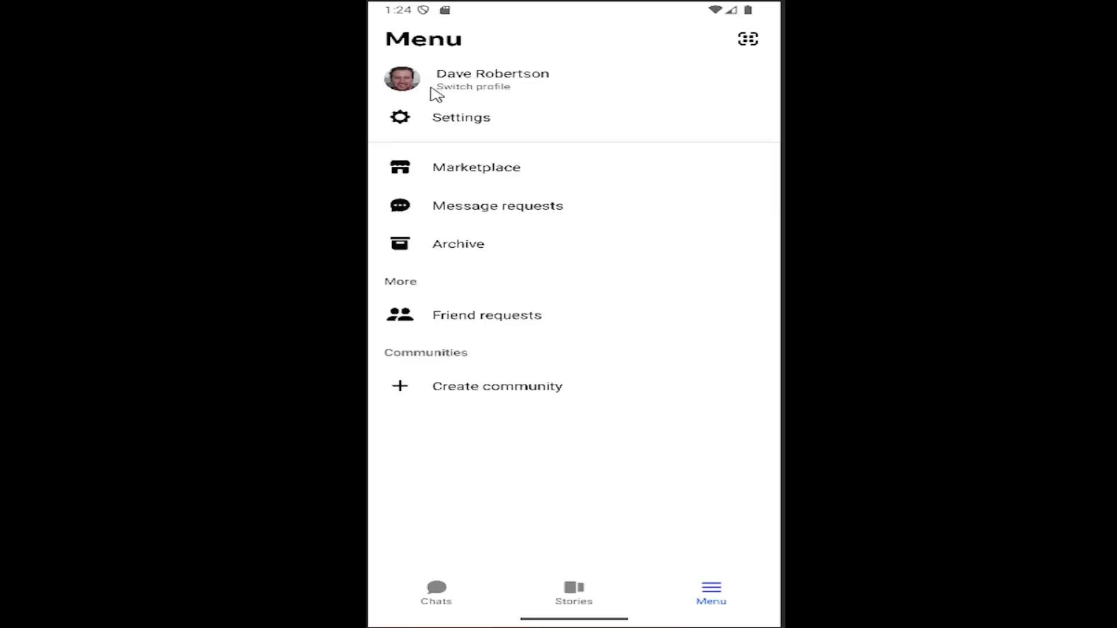
- Go from Menu into Settings, down to Preferences, and into Privacy & safety
click(461, 117)
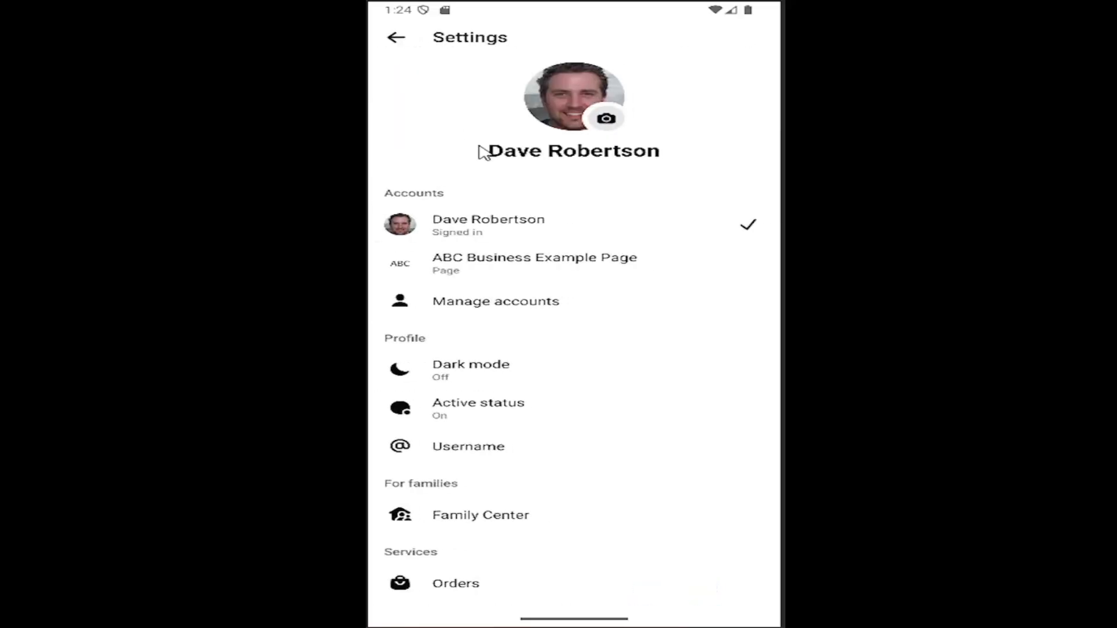
scroll(down, 3)
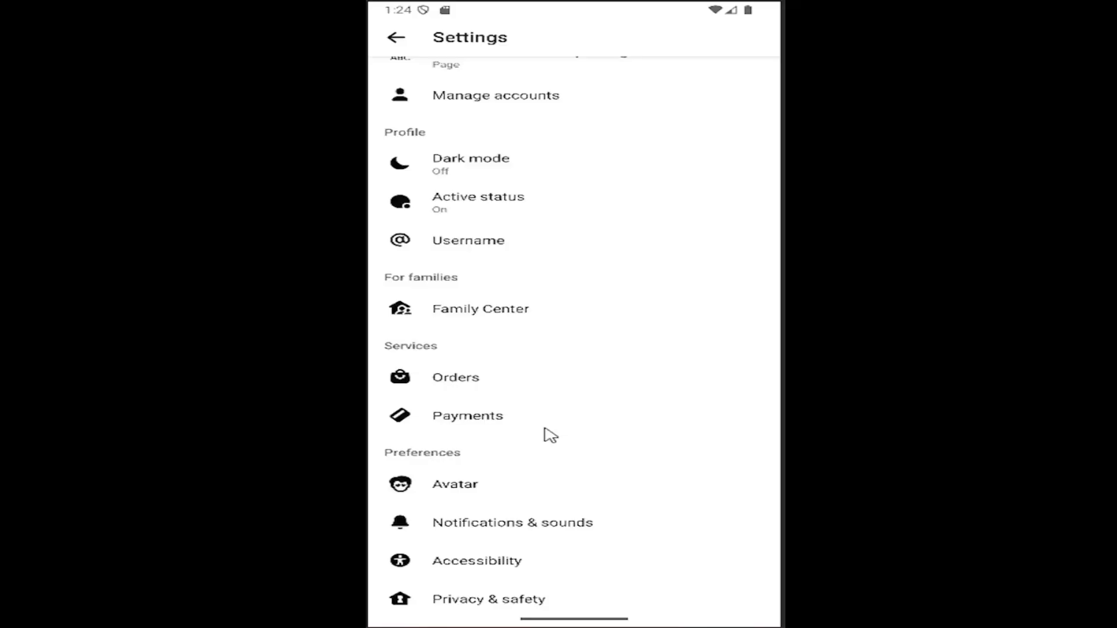
scroll(down, 3)
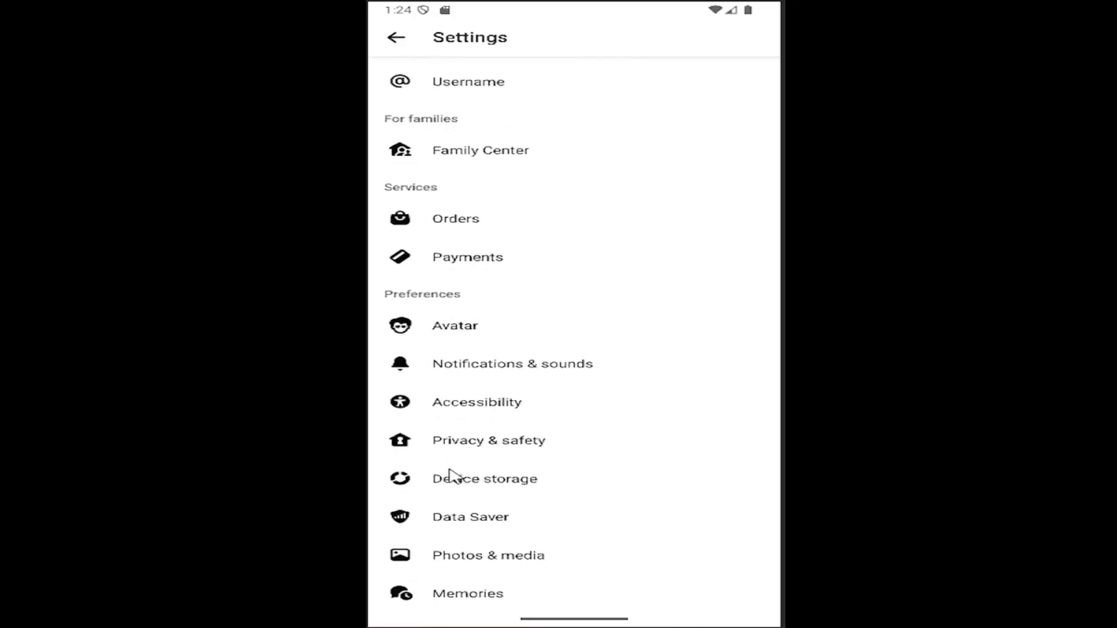
mouse_move(491, 445)
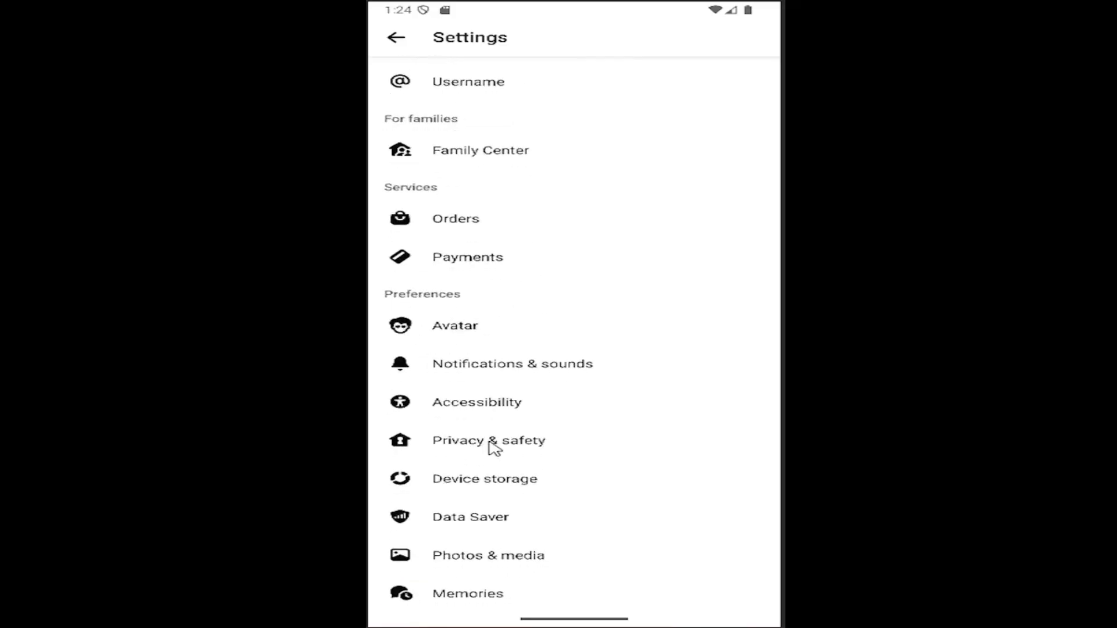
click(485, 441)
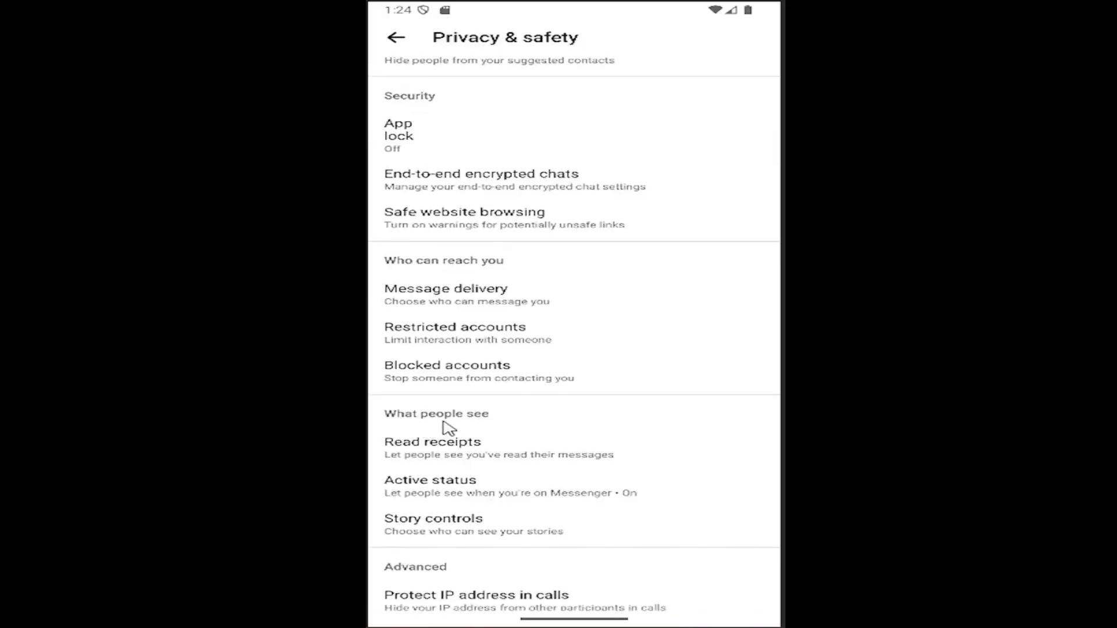
- In Read receipts, switch 'Show read receipts' on
click(433, 442)
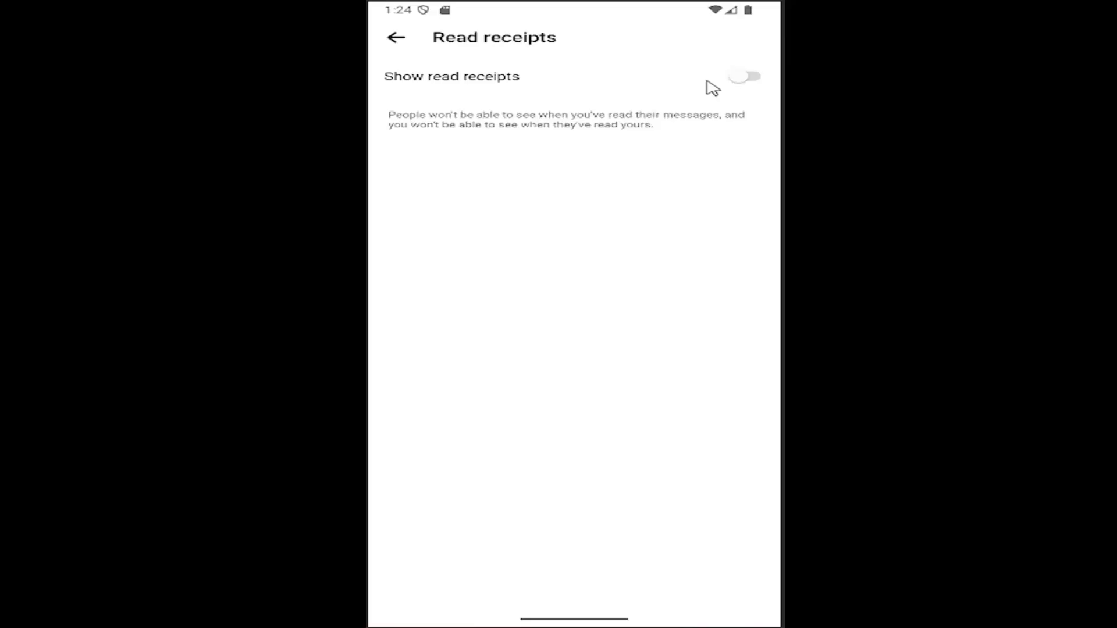
click(749, 76)
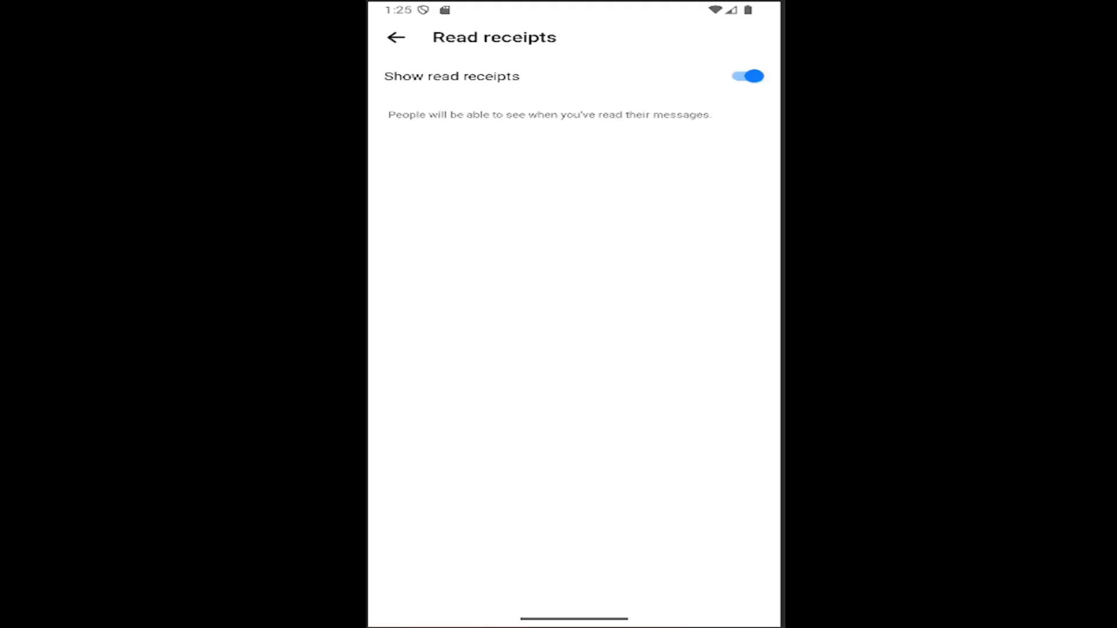
- Navigate back through Privacy & safety and Settings to the Menu screen
click(397, 38)
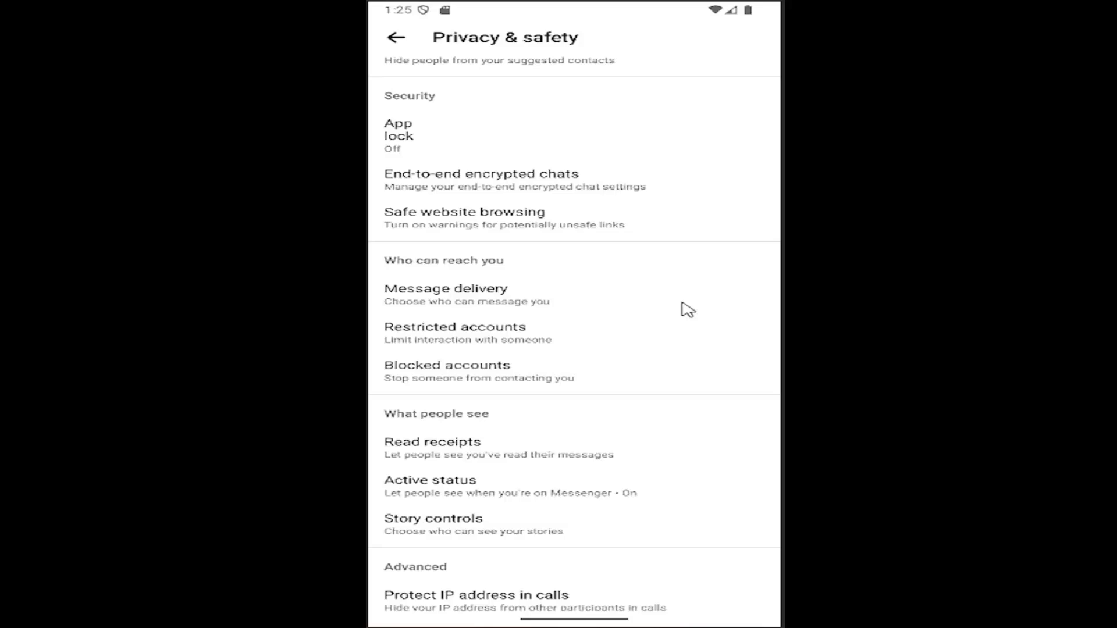
click(396, 37)
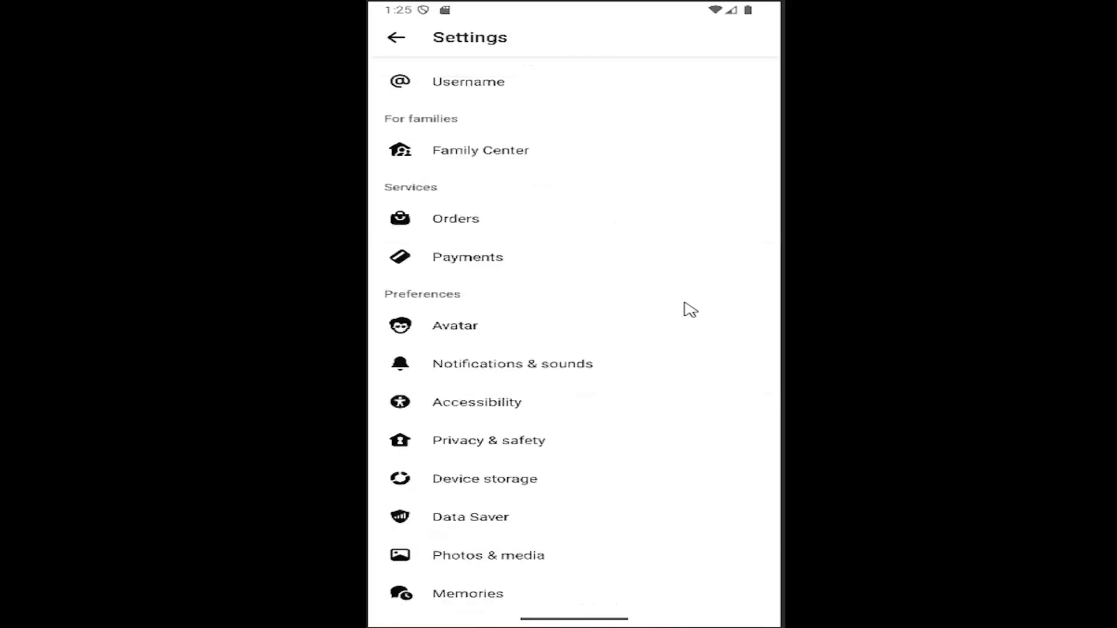
click(395, 37)
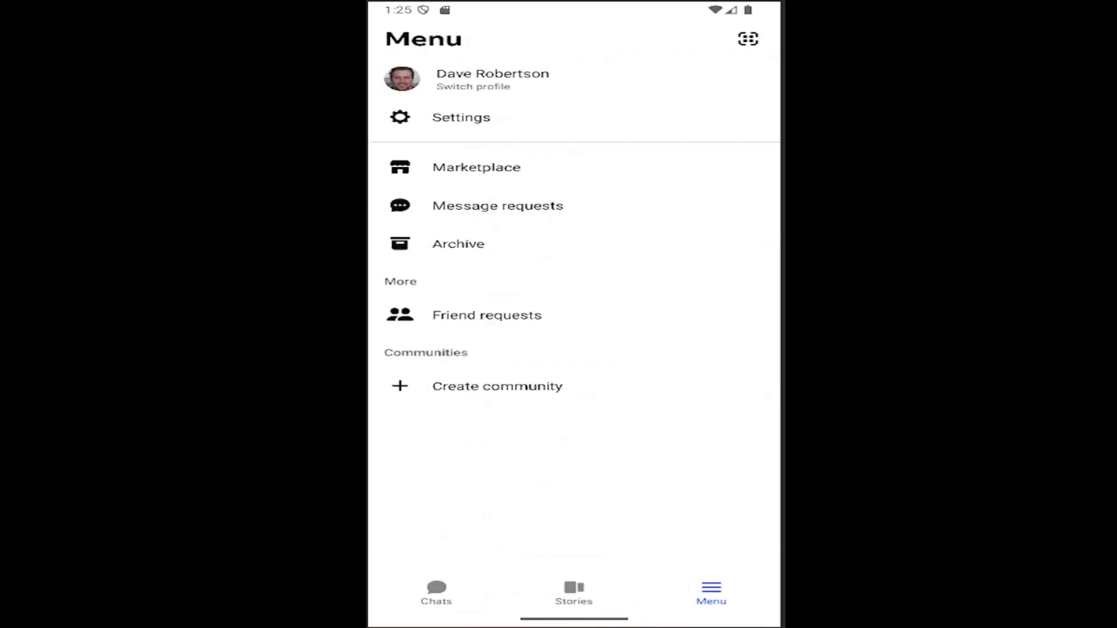